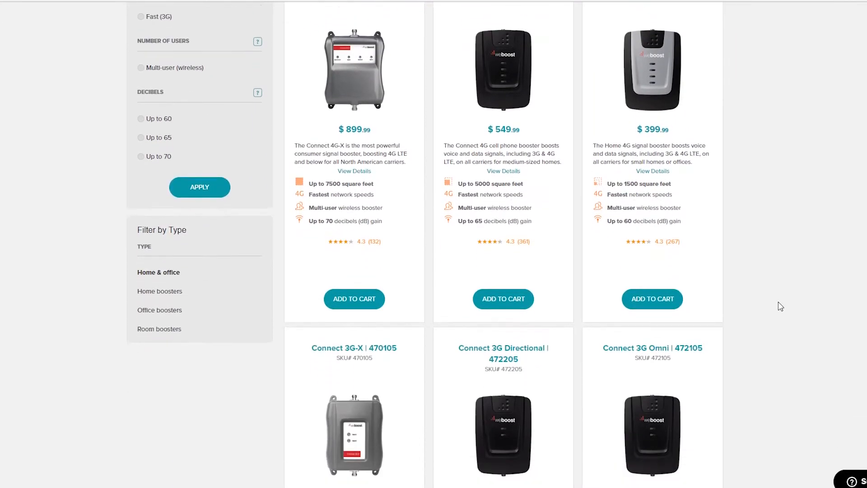
Scroll down the home-and-office booster listing to review the products.
scroll(down, 3)
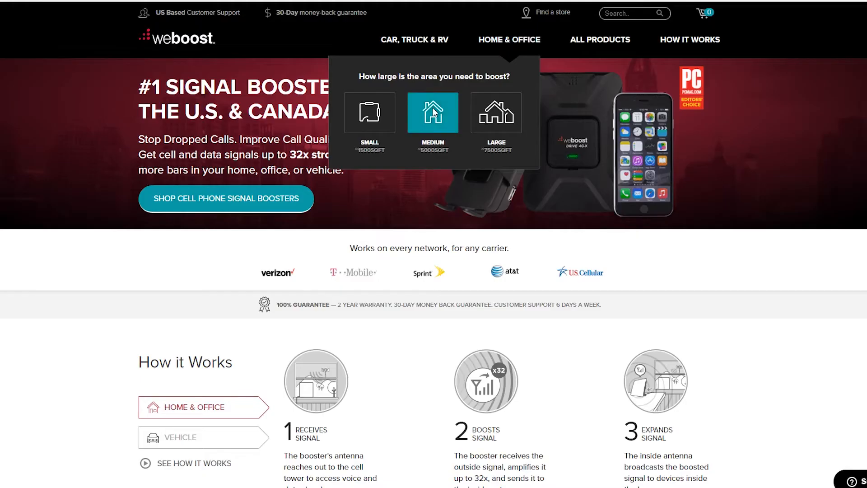
List home boosters for a medium ~5000 sq ft area and review the Connect 4G listing.
click(432, 112)
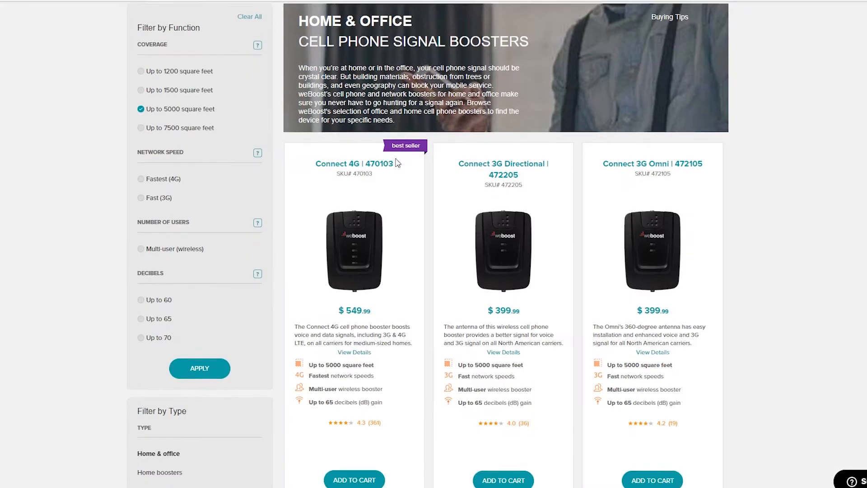
scroll(down, 3)
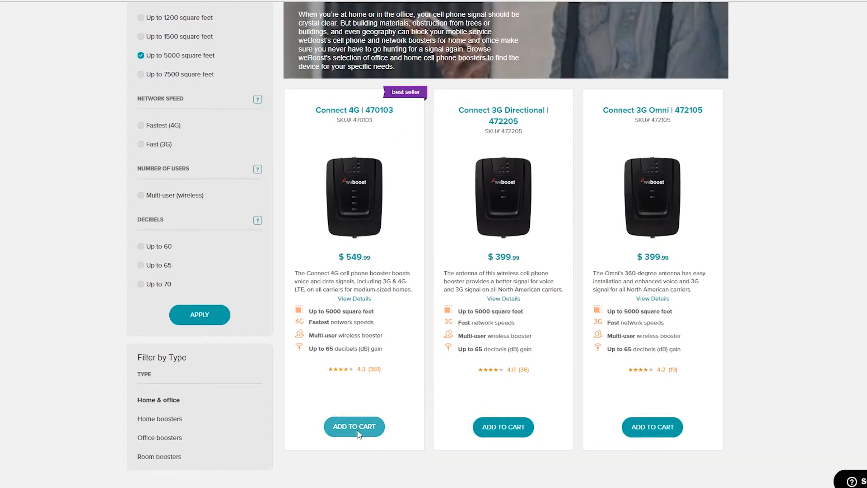
scroll(up, 3)
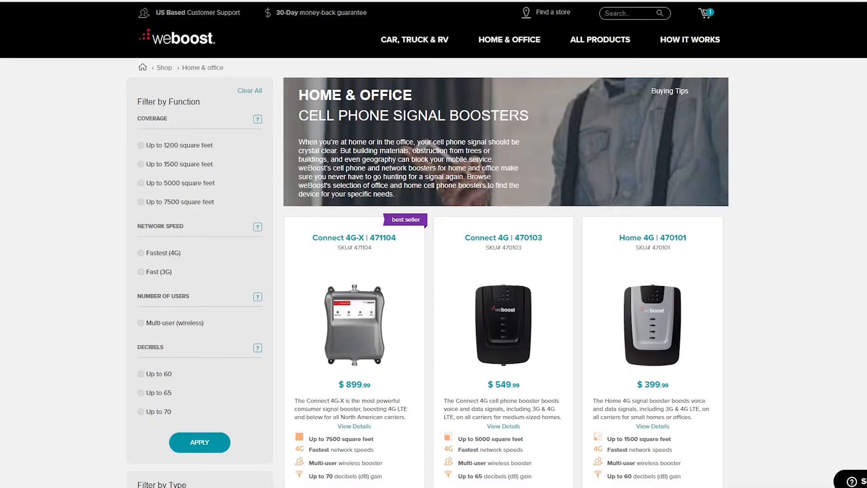
scroll(down, 3)
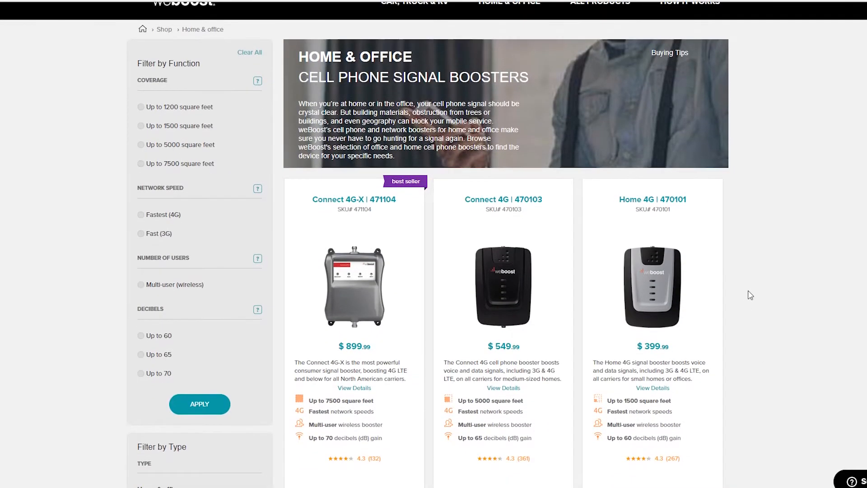
scroll(down, 3)
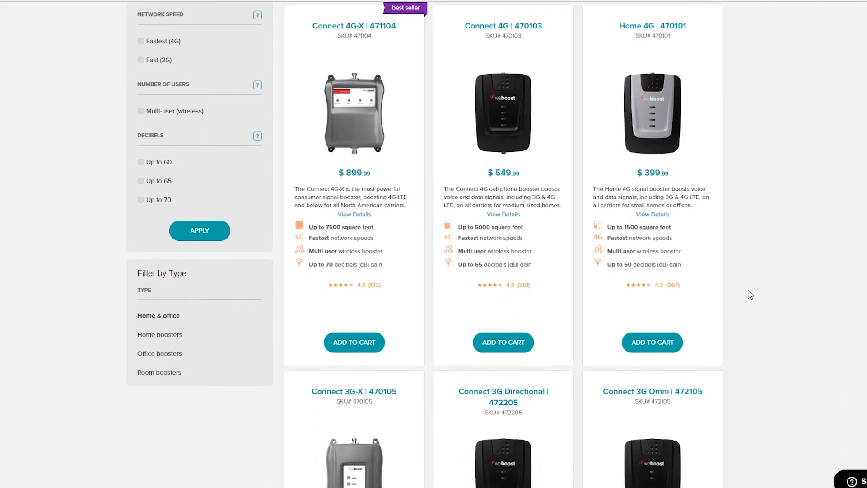
scroll(down, 3)
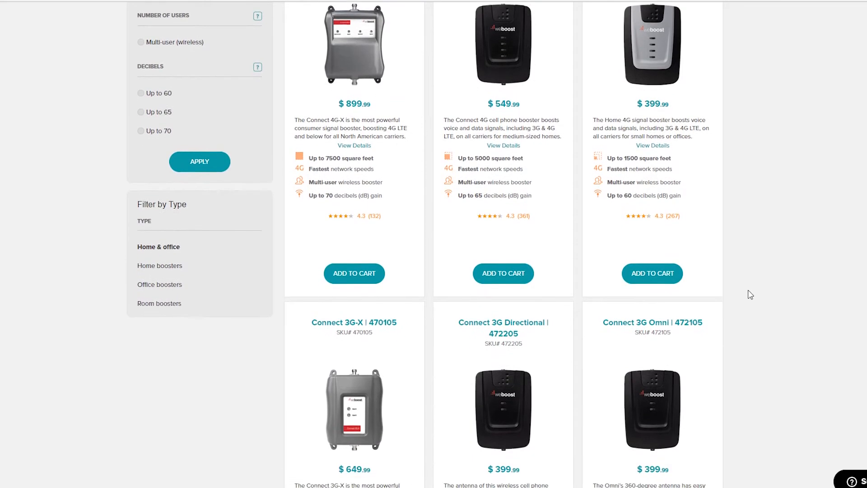